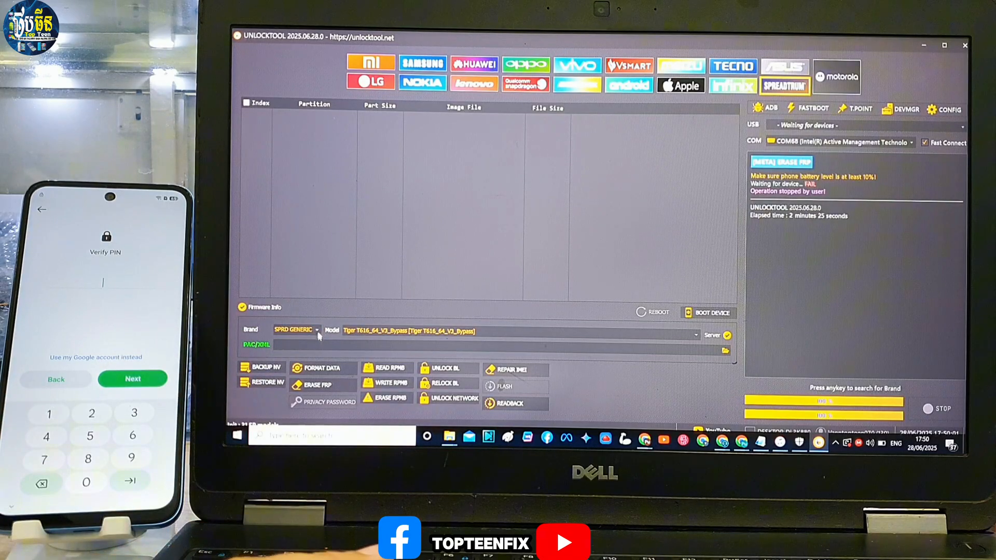
Bring up the Brand list in the Spreadtrum section
left_click(315, 330)
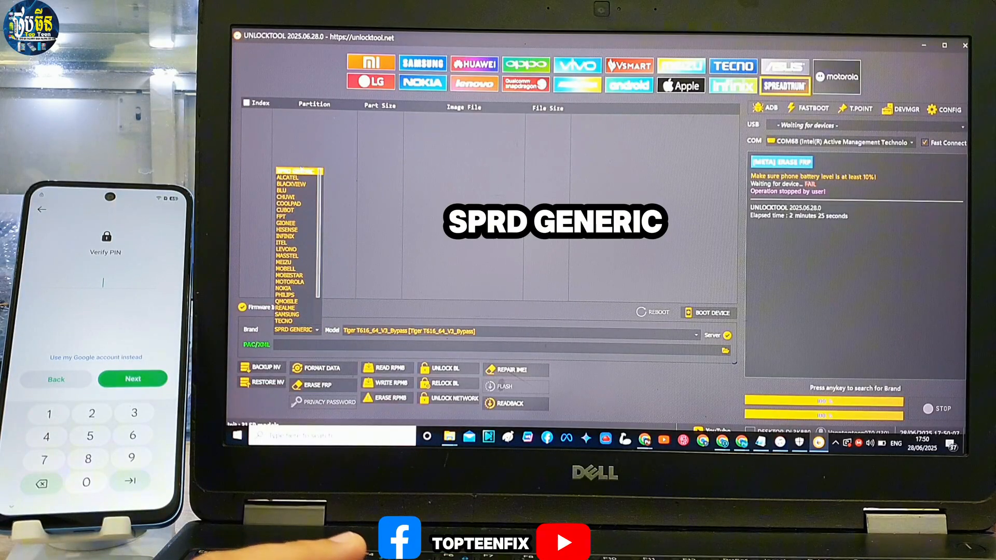
Select brand SPRD Generic and model Tiger T616_64_Bypass
left_click(293, 330)
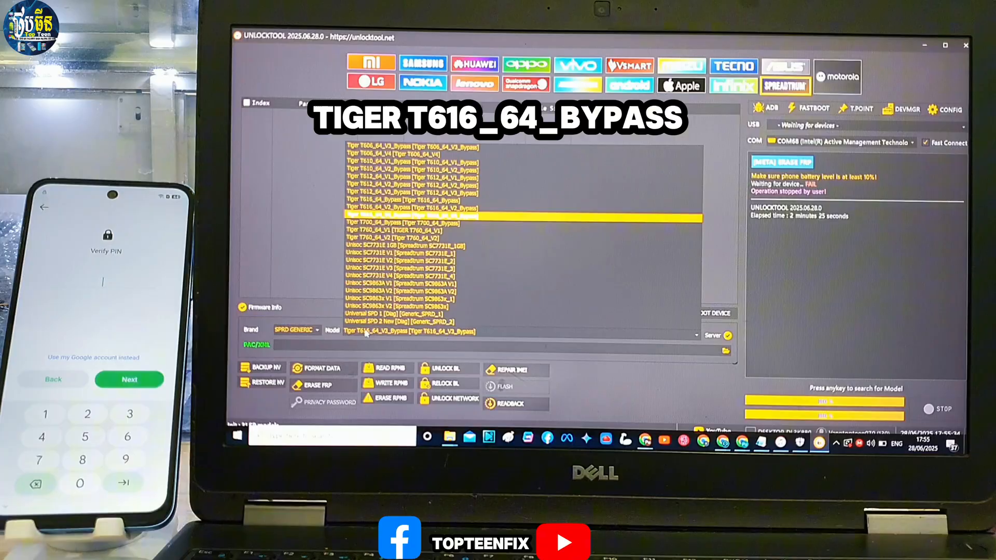
scroll("down", 3)
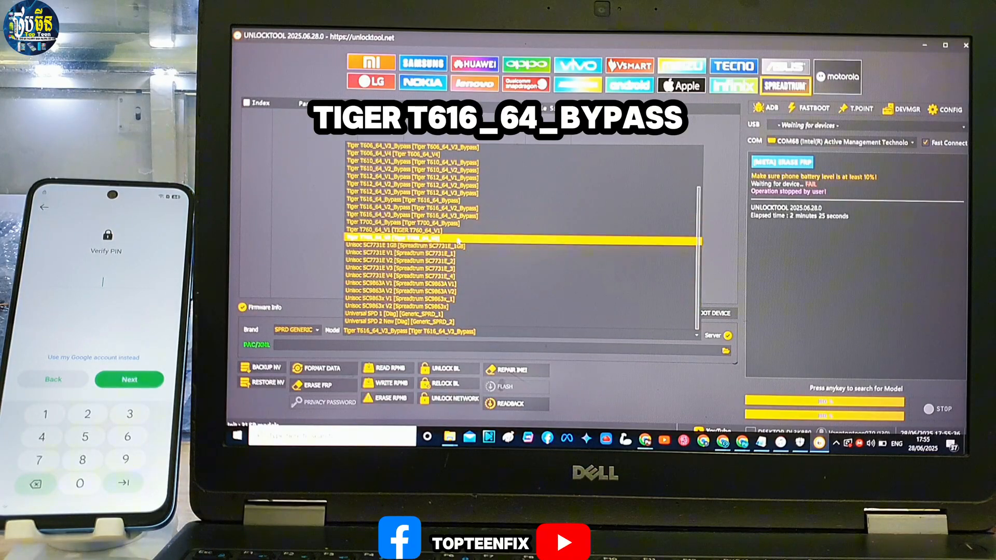
left_click(395, 233)
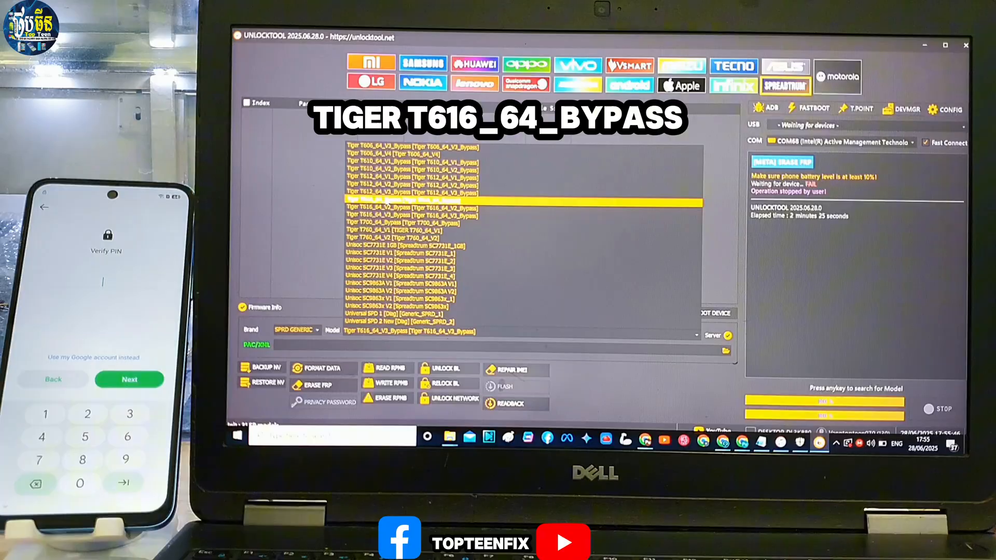
left_click(407, 203)
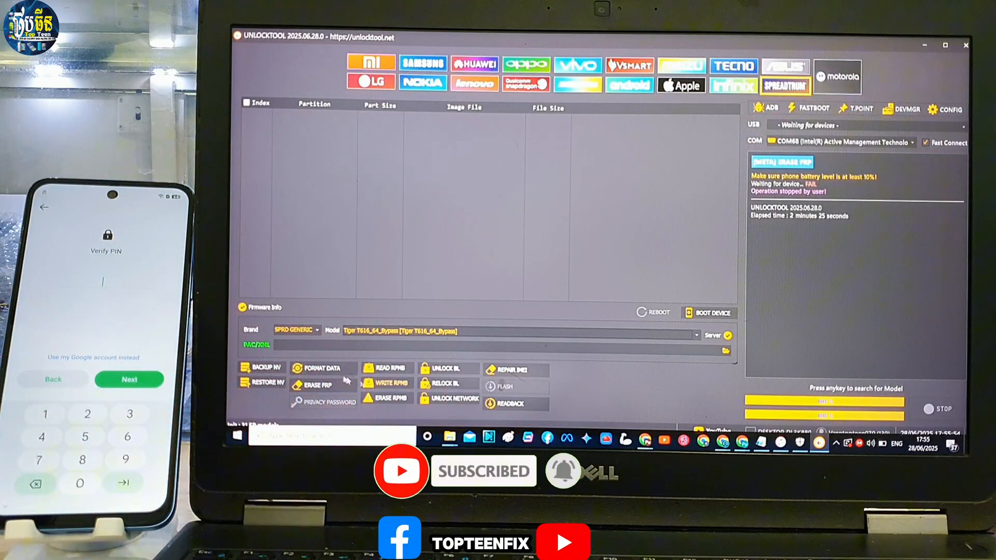
Run Erase FRP until 'Erasing FRP... OK', then advance the phone past country selection
left_click(317, 386)
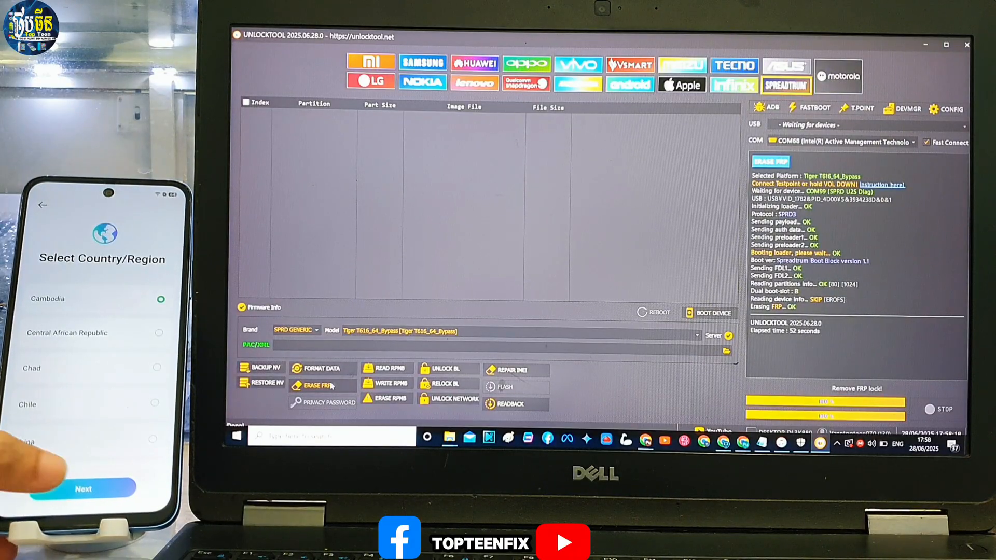
left_click(83, 489)
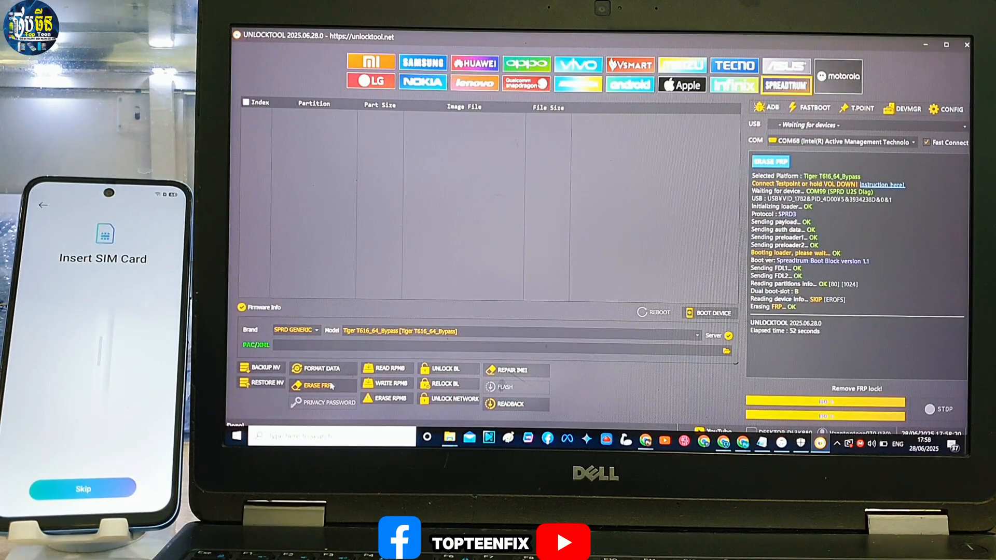